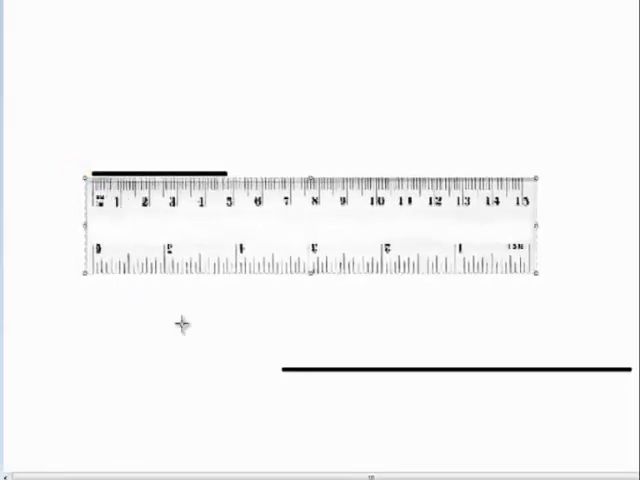
pyautogui.moveTo(252, 180)
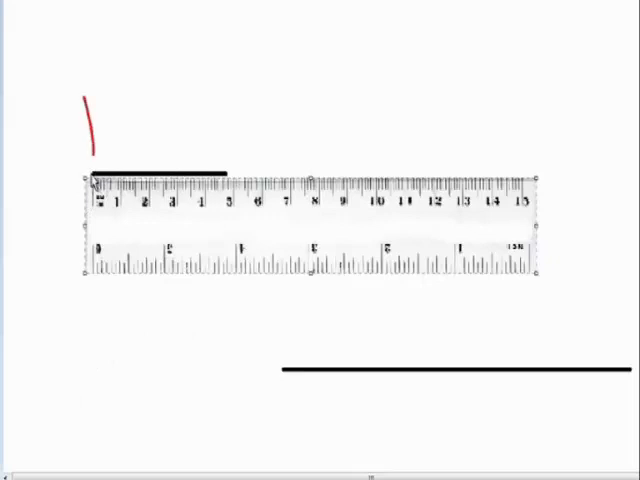
# Draw a red downward arrow marking the short black line's left end at zero
pyautogui.moveTo(90, 95); pyautogui.dragTo(88, 155)
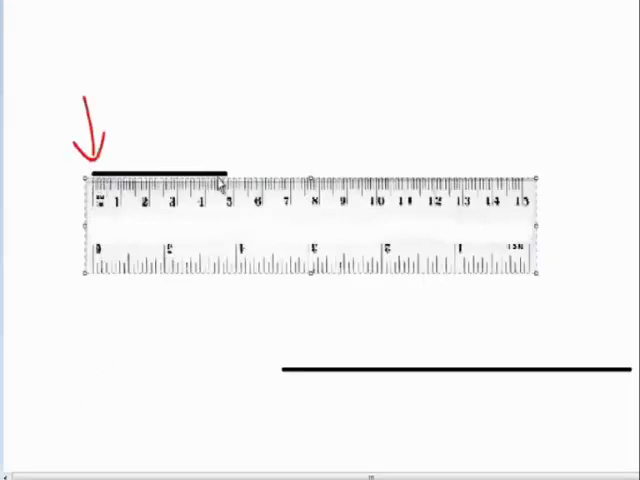